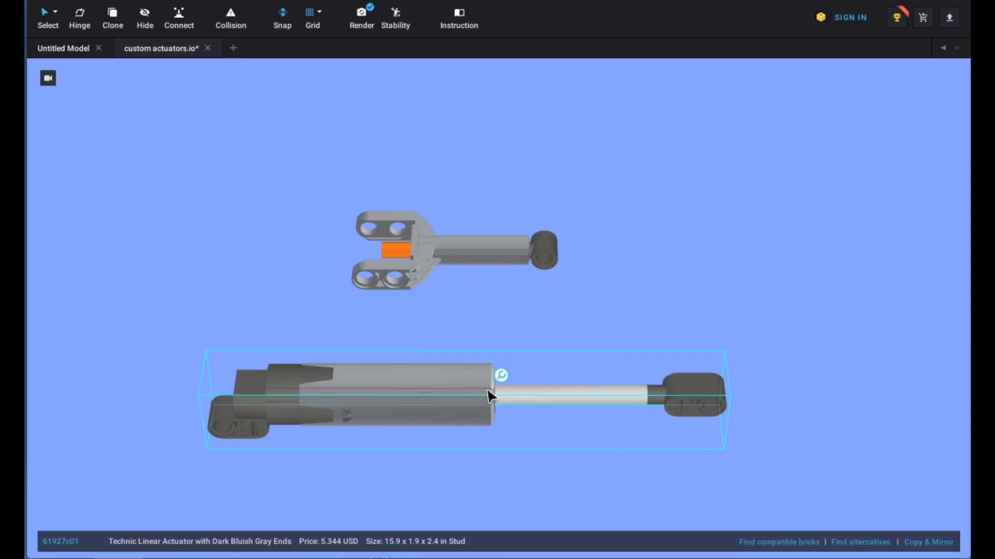
{"action": "mouse_move", "coordinate": [527, 395]}
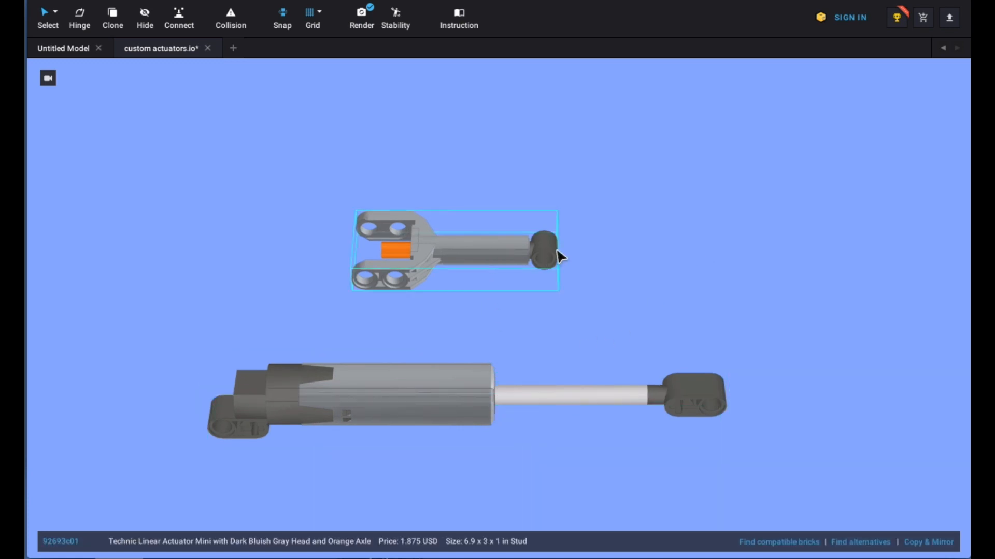
{"action": "mouse_move", "coordinate": [669, 263]}
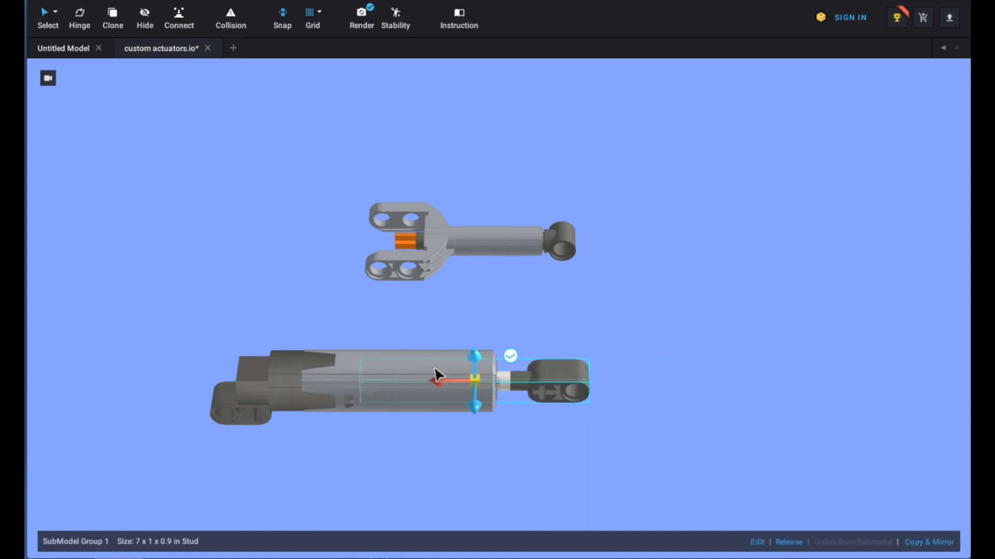
Slide the large linear actuator's piston rod partway in, then switch to the BrickLink website.
{"action": "left_click_drag", "start_coordinate": [474, 379], "coordinate": [544, 381]}
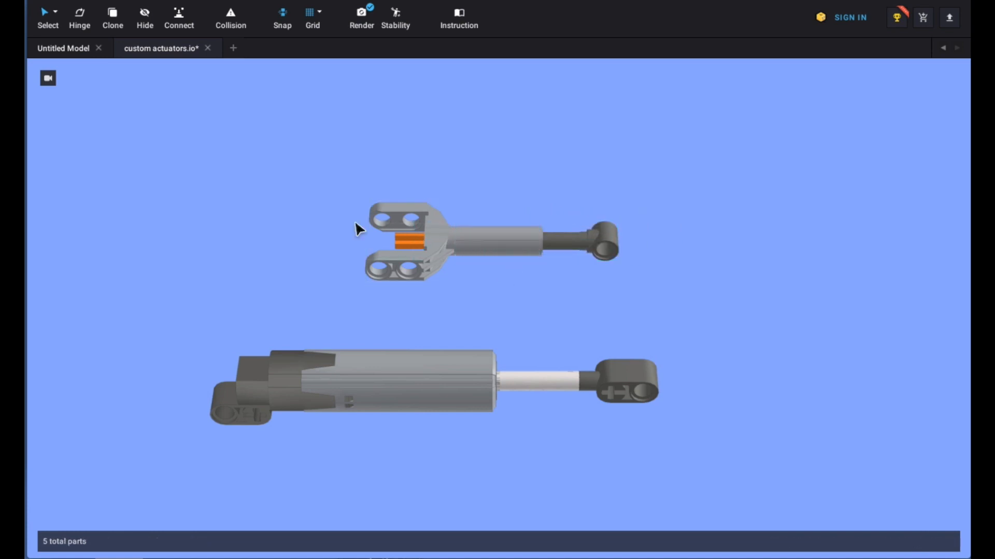
{"action": "left_click", "coordinate": [412, 278]}
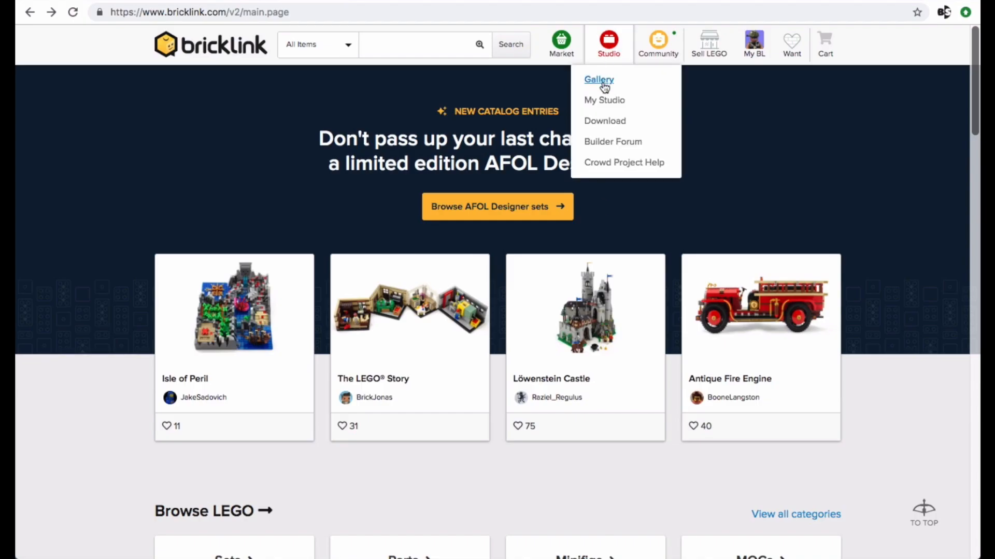
Search the Studio Gallery for 'linear act', then like and download 'Adjustable linear actuators'.
{"action": "left_click", "coordinate": [598, 79]}
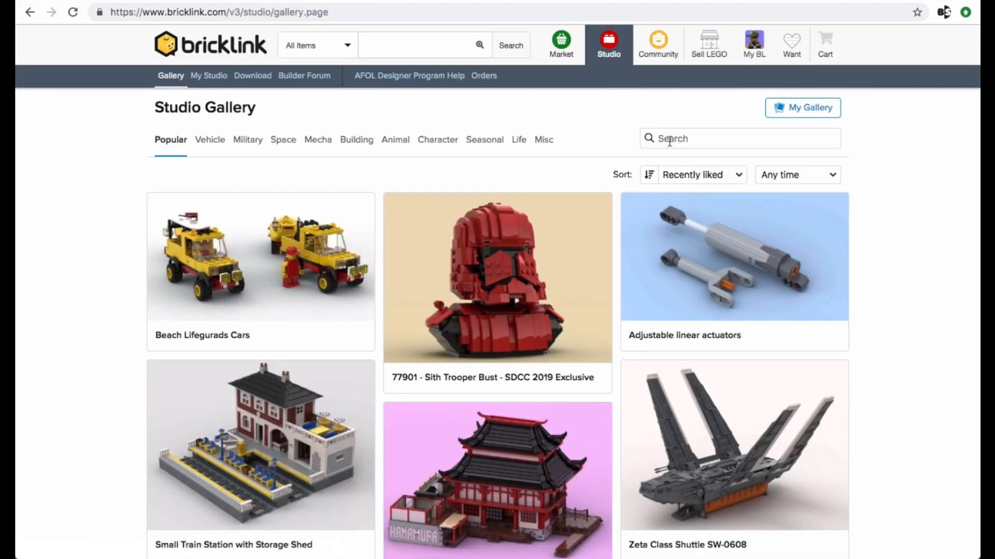
{"action": "type", "text": "linear actuators"}
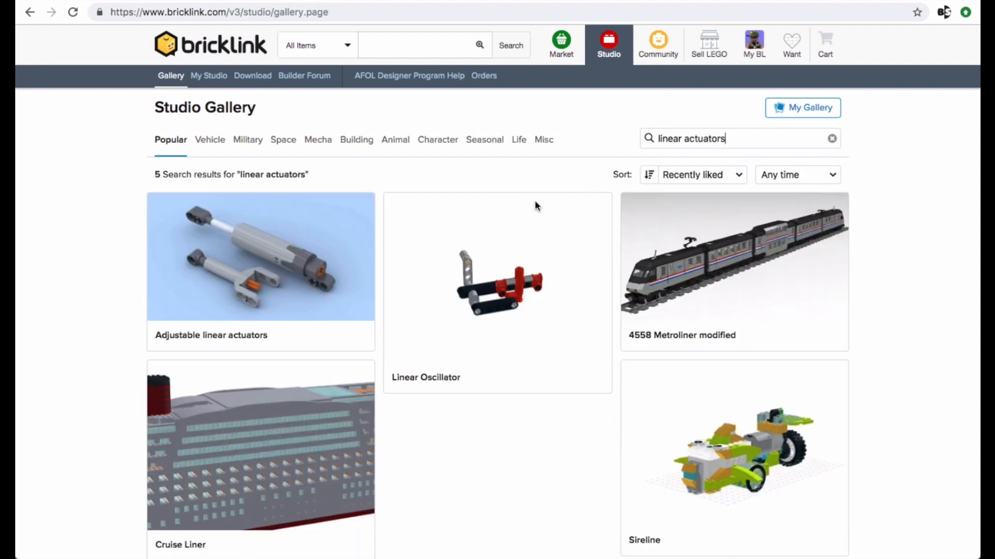
{"action": "left_click", "coordinate": [260, 256]}
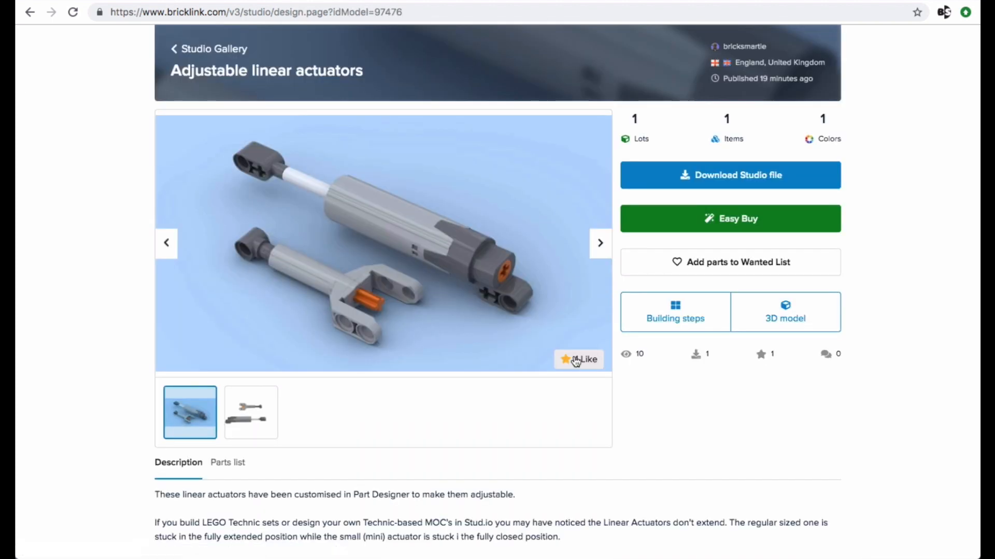
{"action": "left_click", "coordinate": [578, 359]}
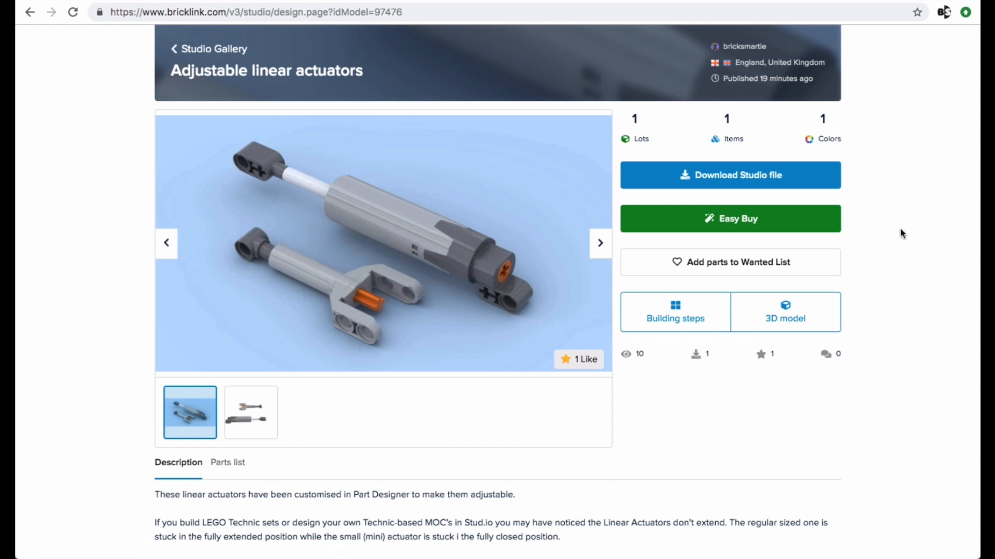
{"action": "left_click", "coordinate": [744, 175]}
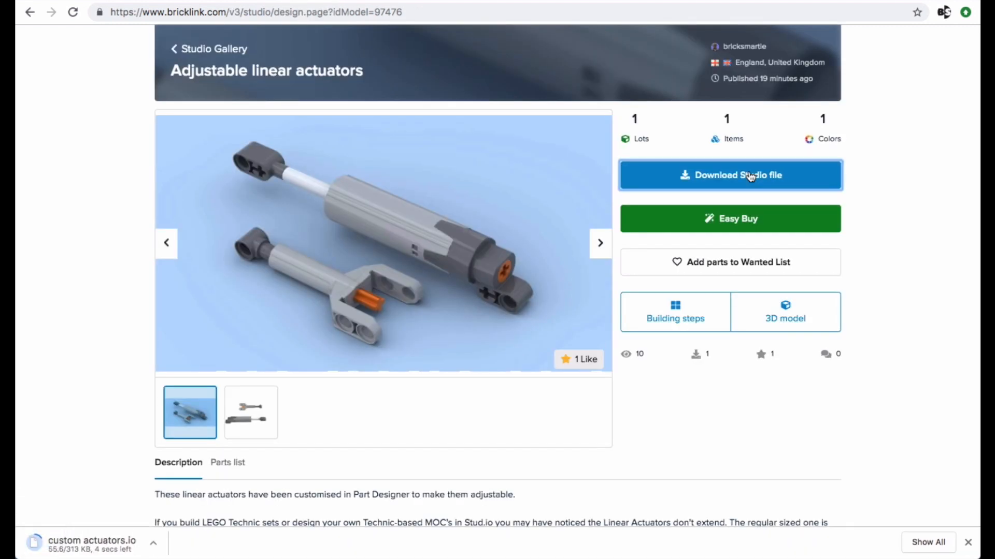
{"action": "left_click", "coordinate": [730, 175]}
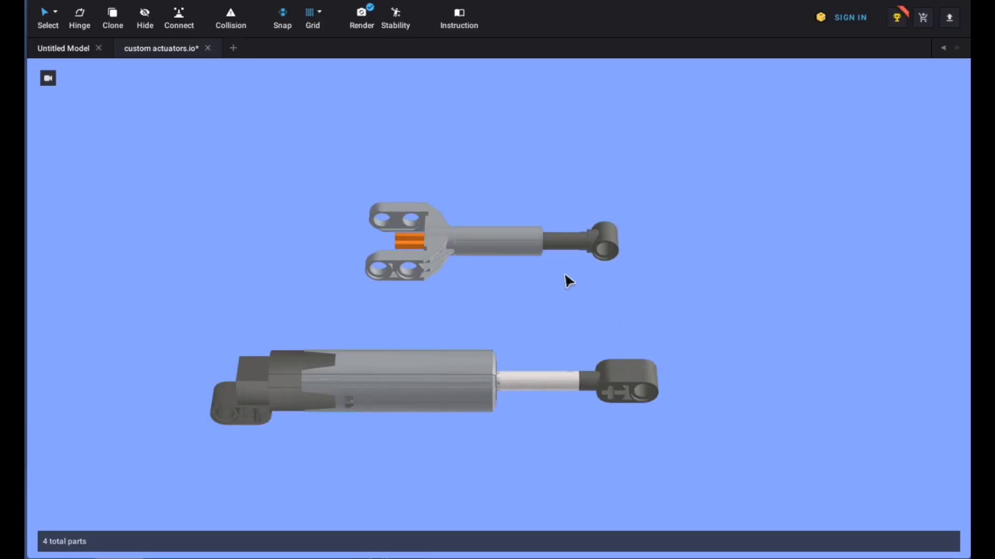
{"action": "left_click_drag", "start_coordinate": [566, 281], "coordinate": [313, 271]}
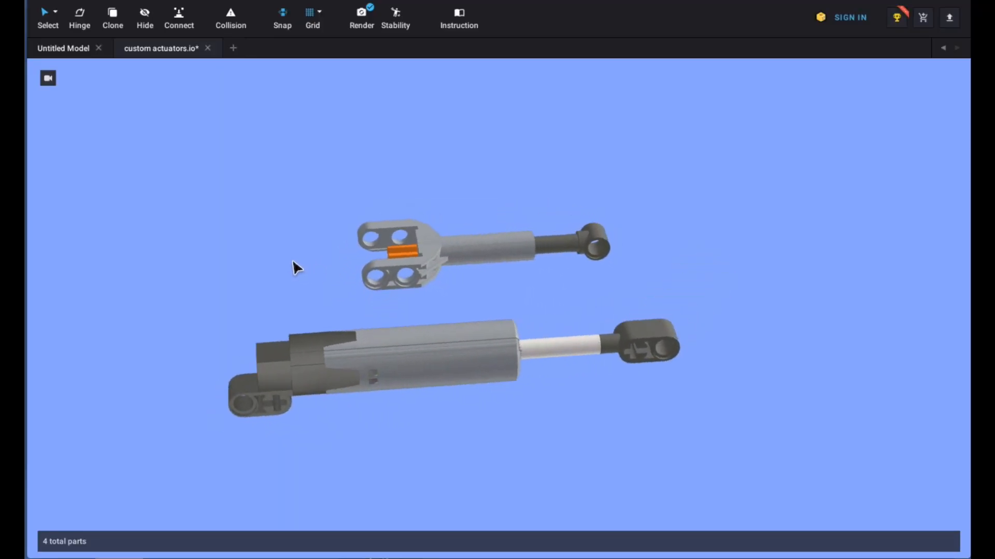
{"action": "left_click_drag", "start_coordinate": [295, 266], "coordinate": [254, 270]}
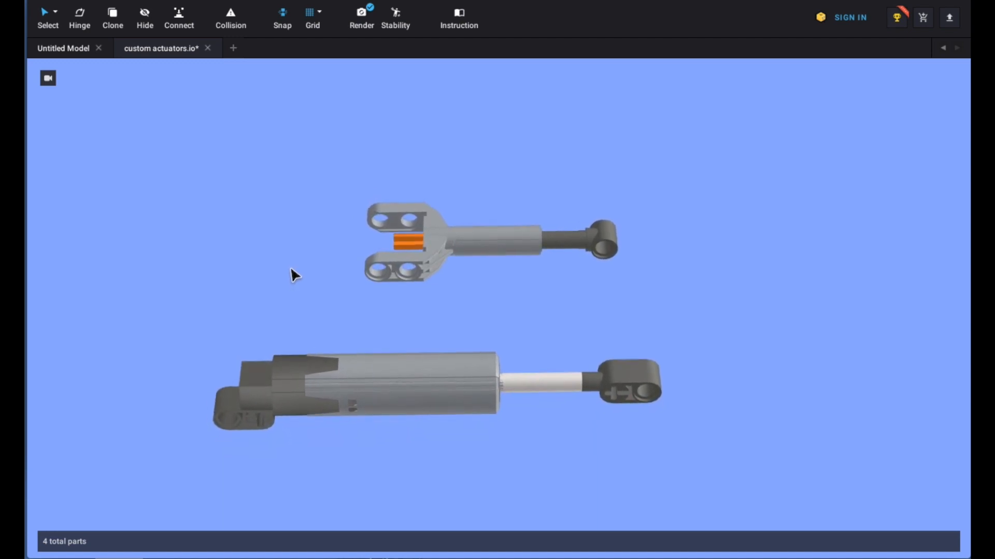
{"action": "mouse_move", "coordinate": [497, 48]}
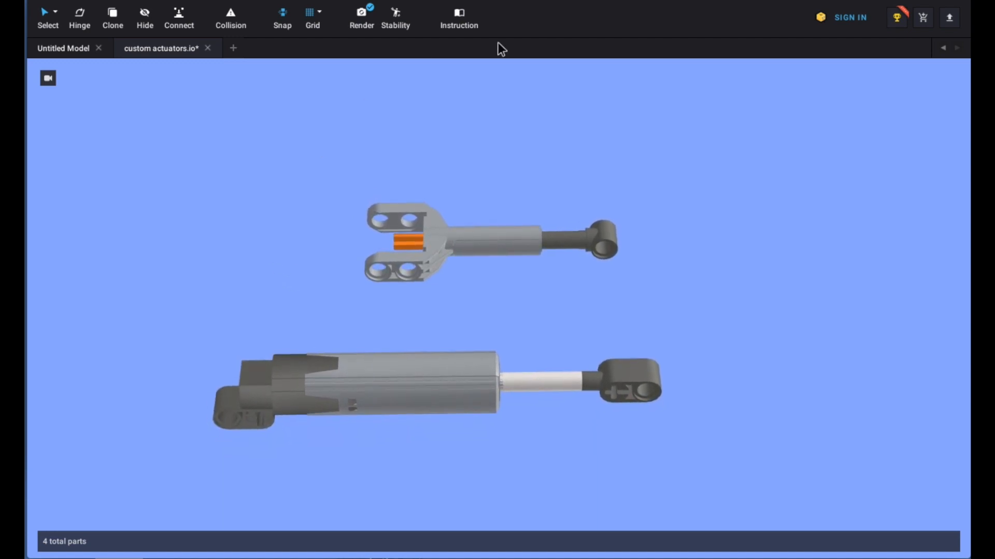
{"action": "left_click", "coordinate": [588, 47]}
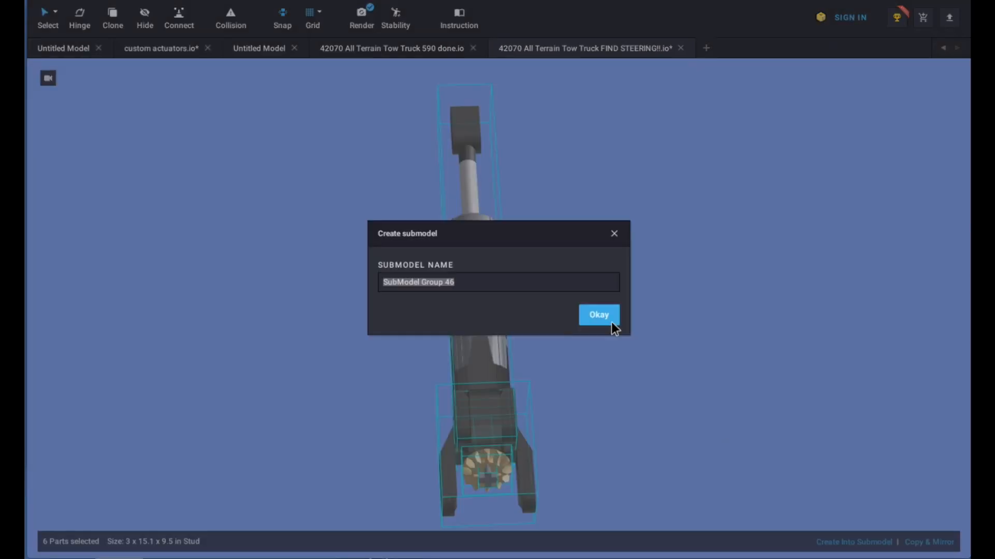
Confirm grouping the six Tow Truck actuator parts into SubModel Group 46.
{"action": "left_click", "coordinate": [598, 314]}
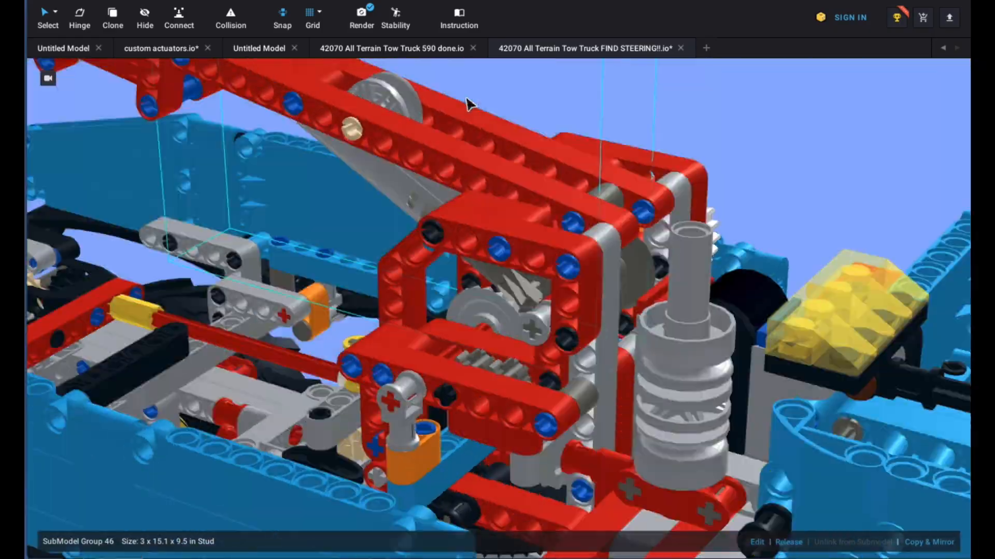
{"action": "left_click_drag", "start_coordinate": [469, 101], "coordinate": [424, 140]}
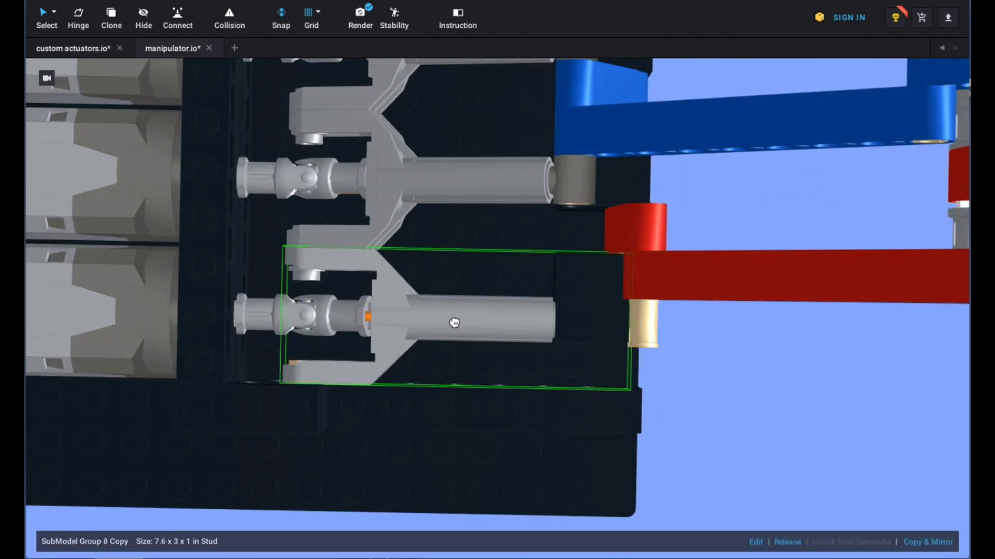
Orbit the manipulator model to see the mini actuator copies from the side.
{"action": "left_click_drag", "start_coordinate": [454, 323], "coordinate": [496, 336]}
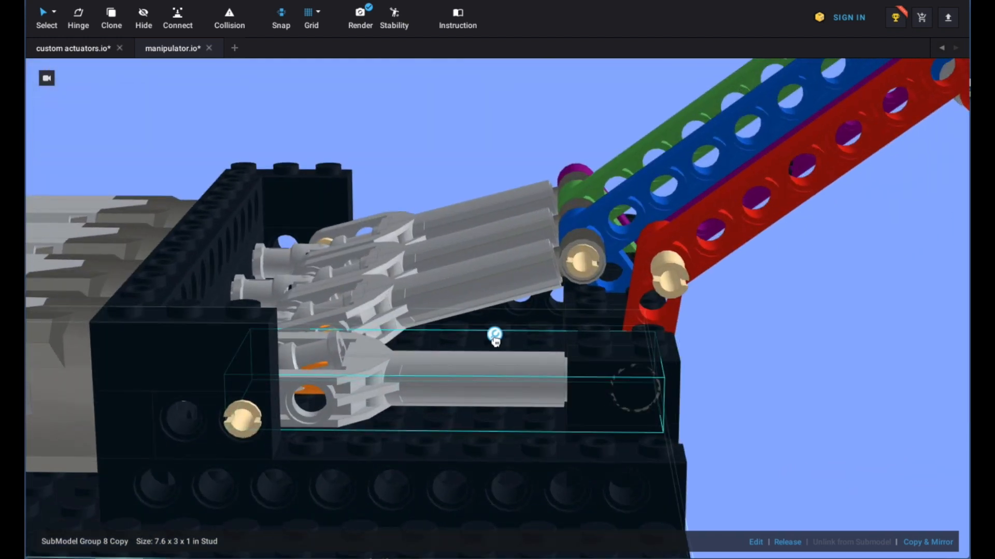